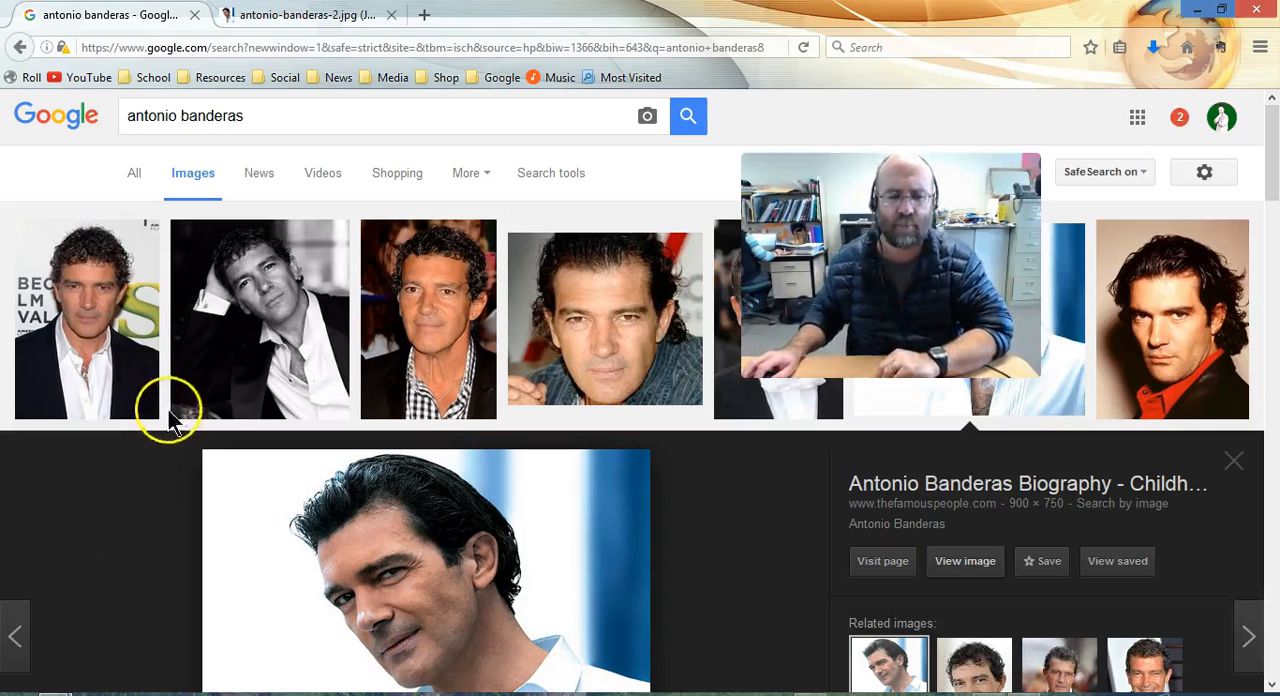
# Step: Filter the antonio banderas image results to 'Labeled for reuse' and open the black-and-white Wikipedia photo
pyautogui.click(270, 116)
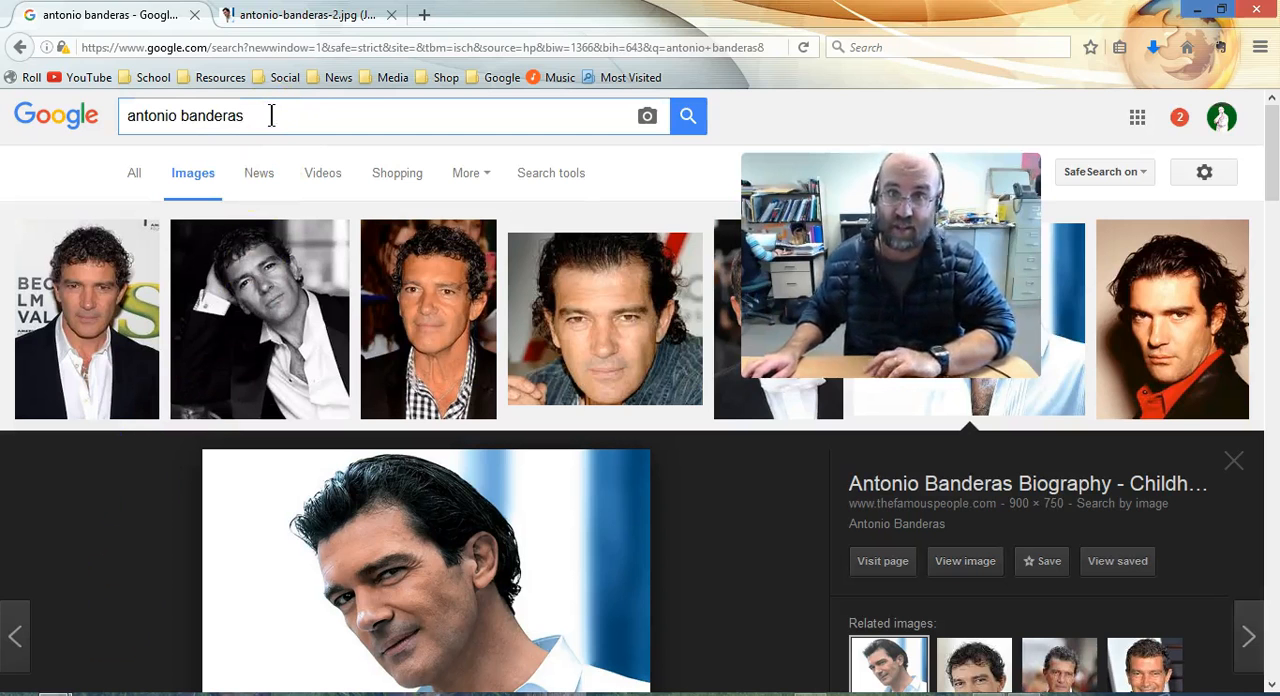
pyautogui.click(550, 172)
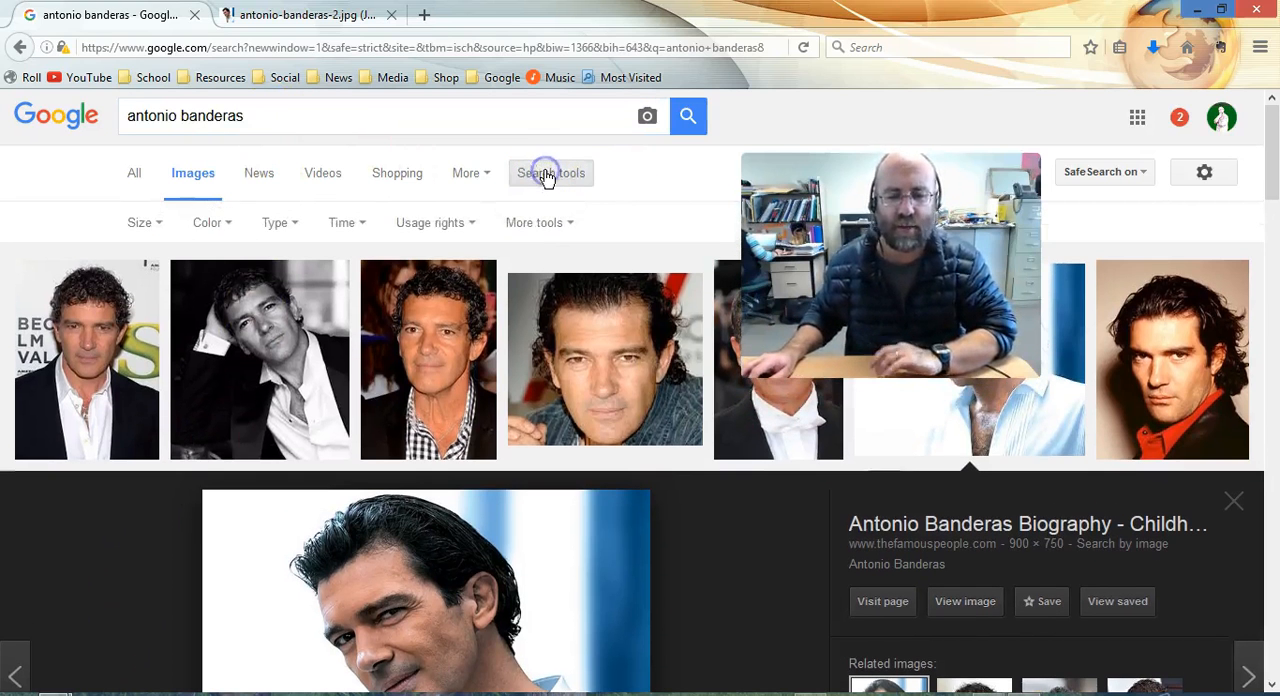
pyautogui.click(430, 222)
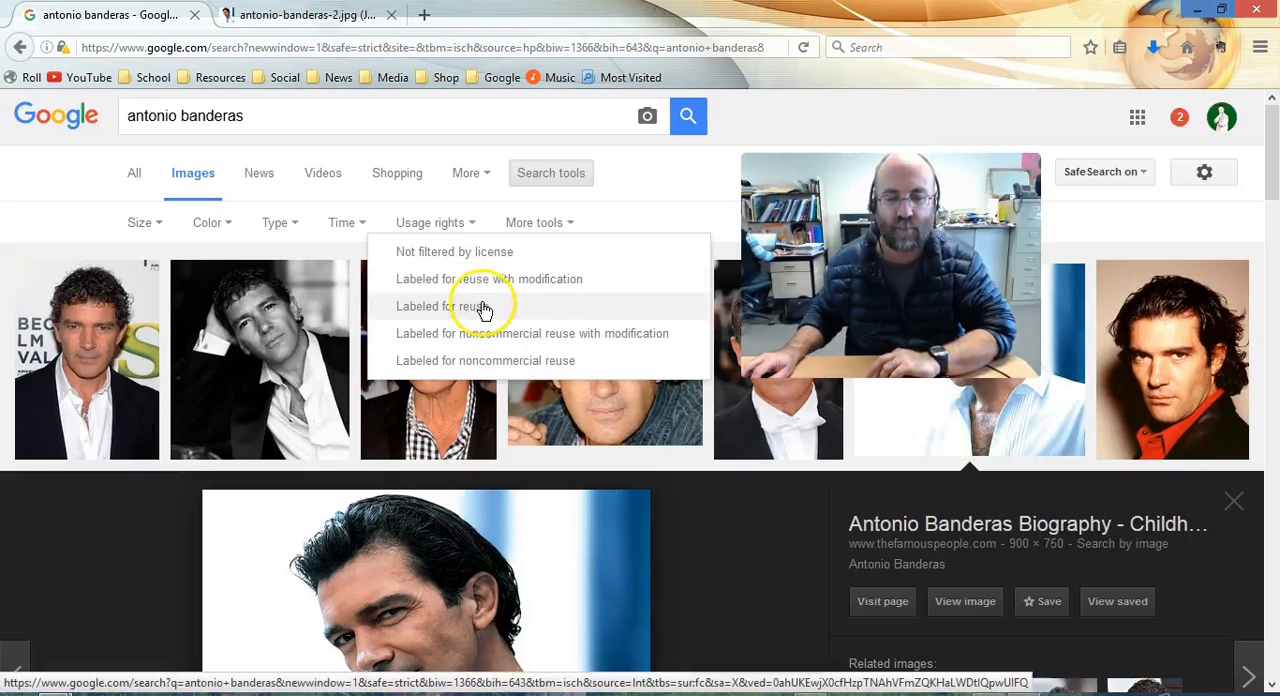
pyautogui.click(468, 306)
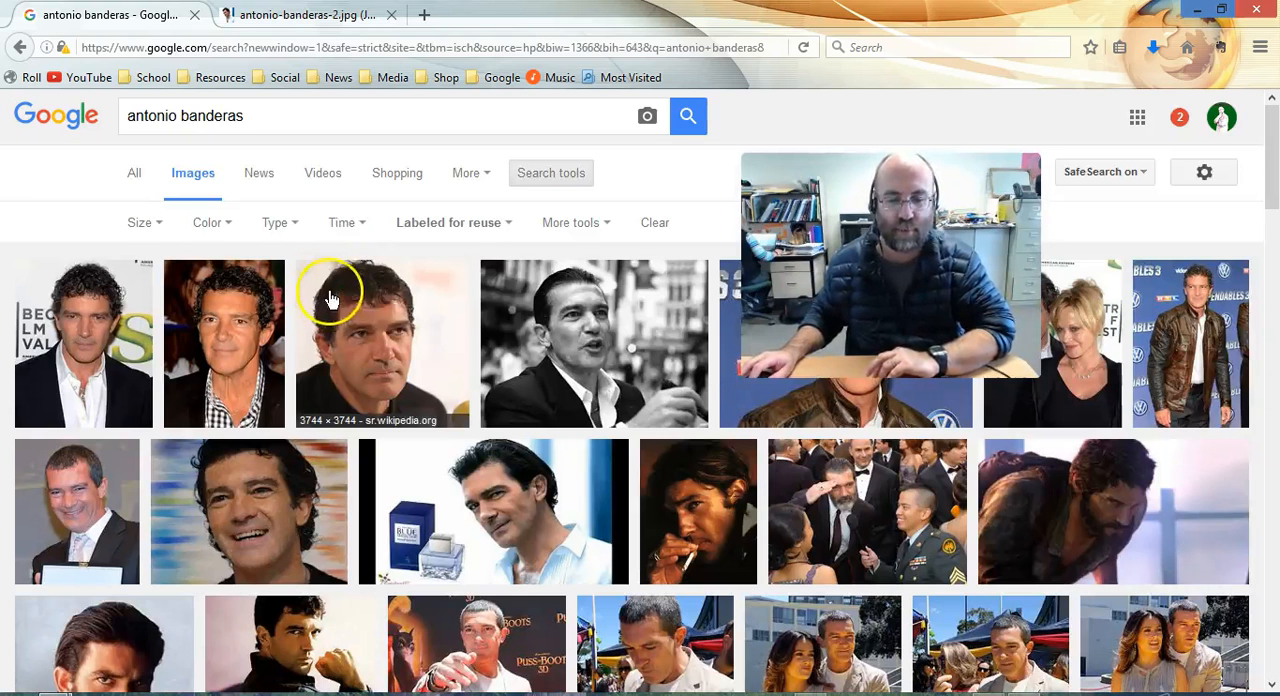
pyautogui.moveTo(602, 322)
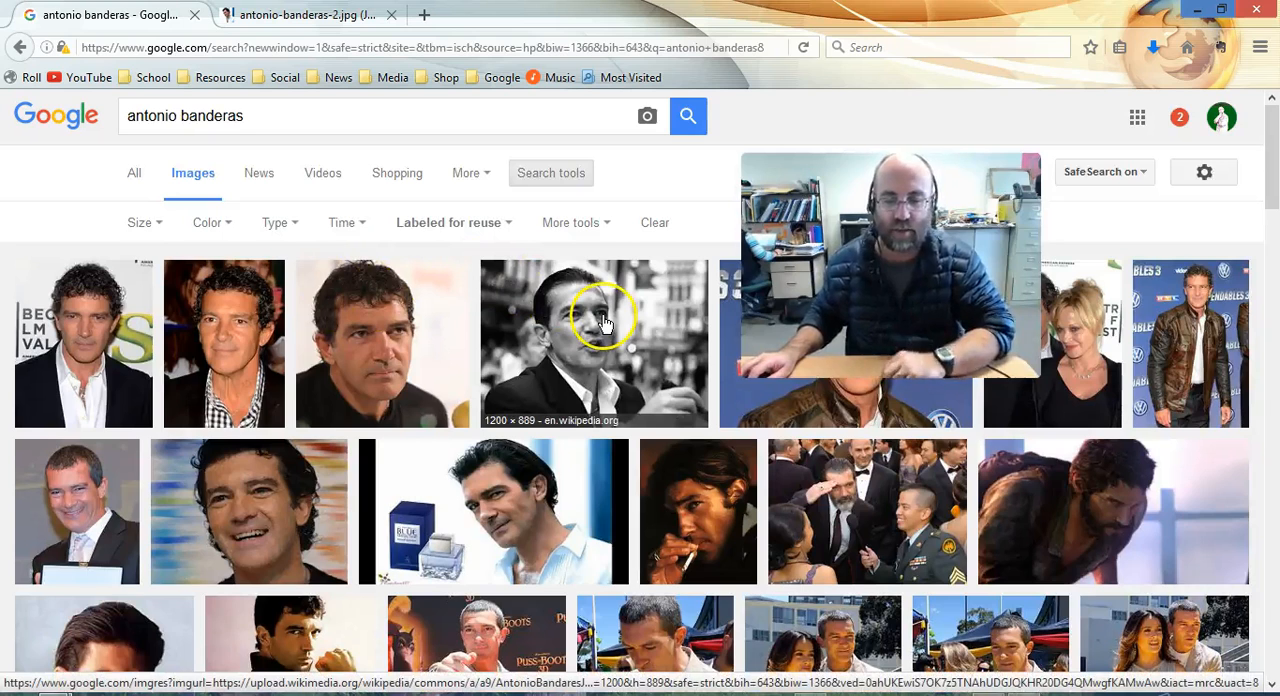
pyautogui.click(604, 324)
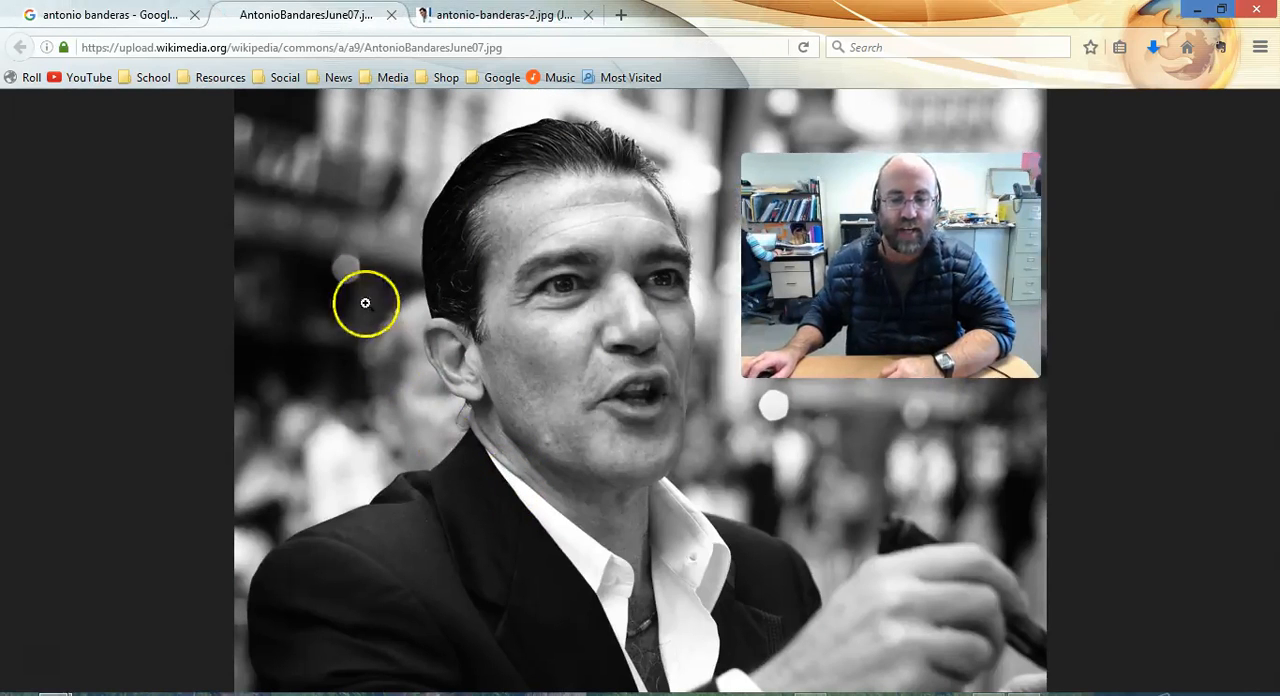
# Step: Save the photo from Firefox to the Desktop as AntonioBanderasJune07.jpg
pyautogui.rightClick(364, 304)
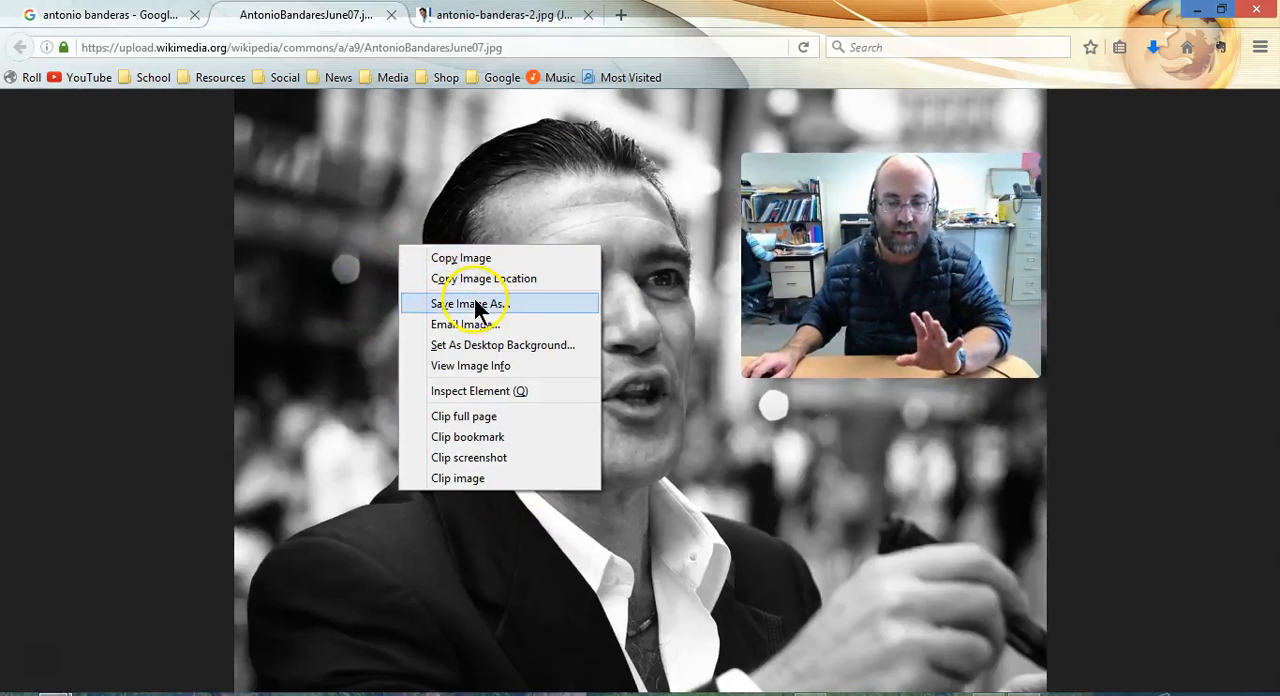
pyautogui.click(478, 304)
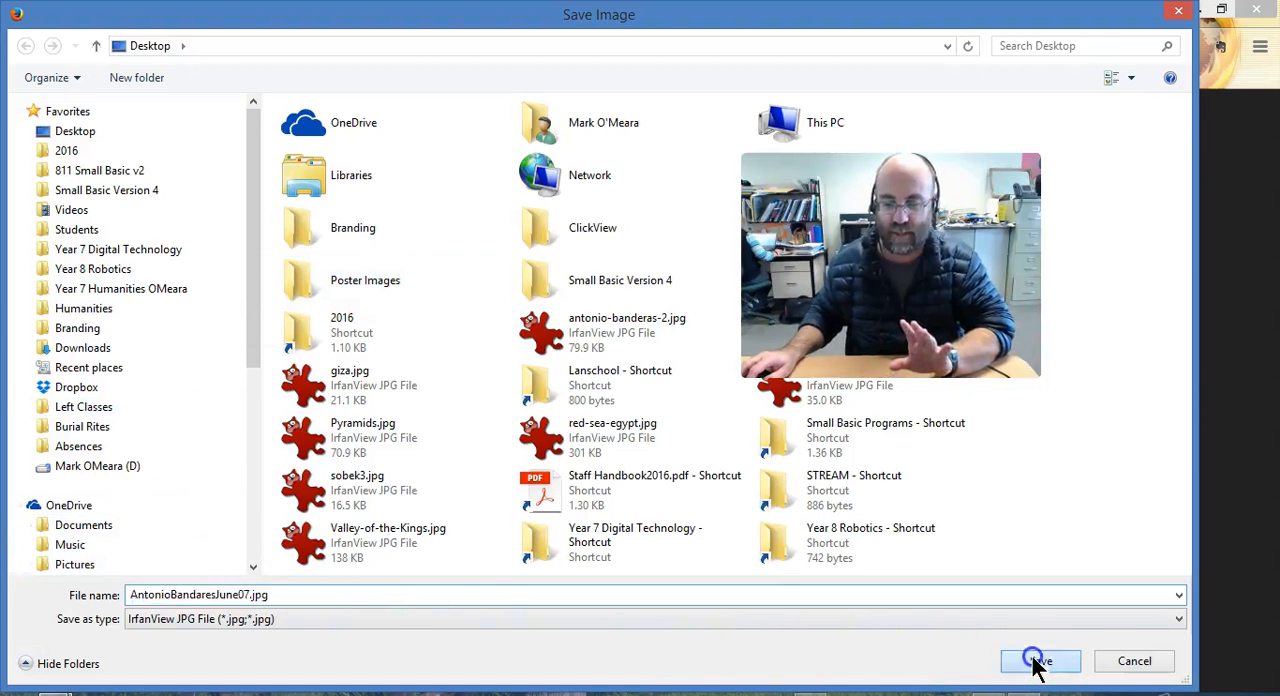
pyautogui.click(1036, 660)
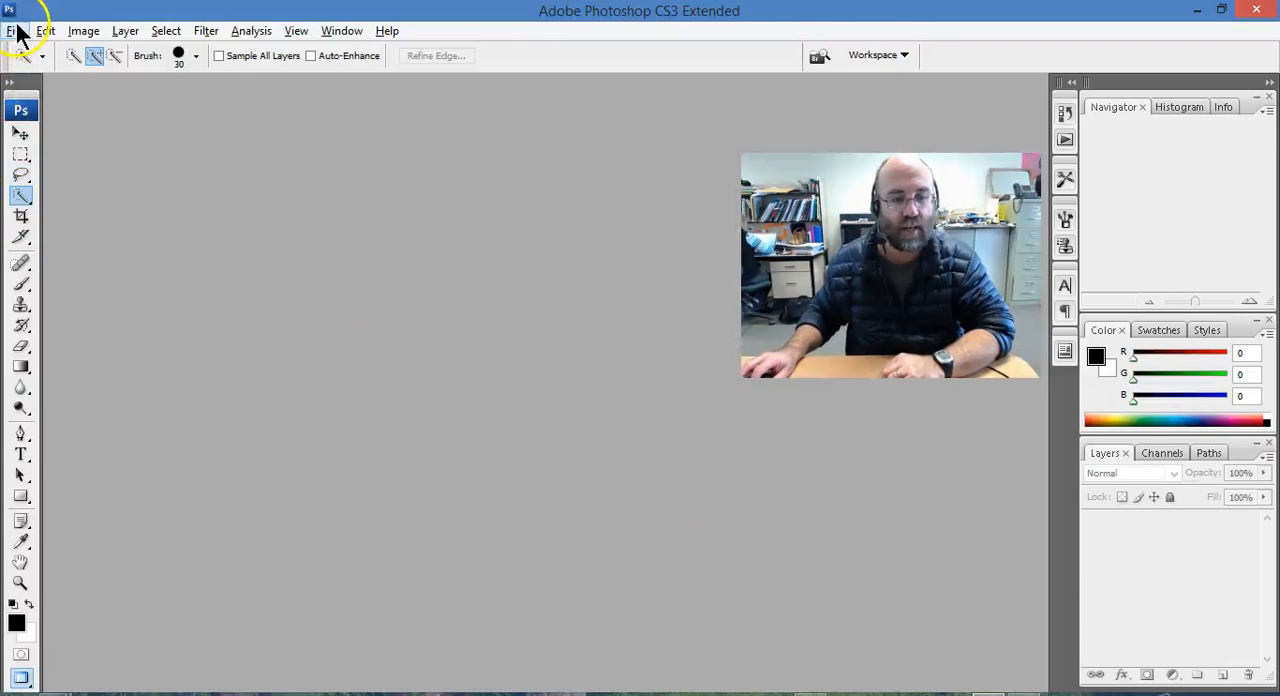
# Step: Open AntonioBanderasJune07.jpg from the Desktop in Photoshop
pyautogui.click(18, 20)
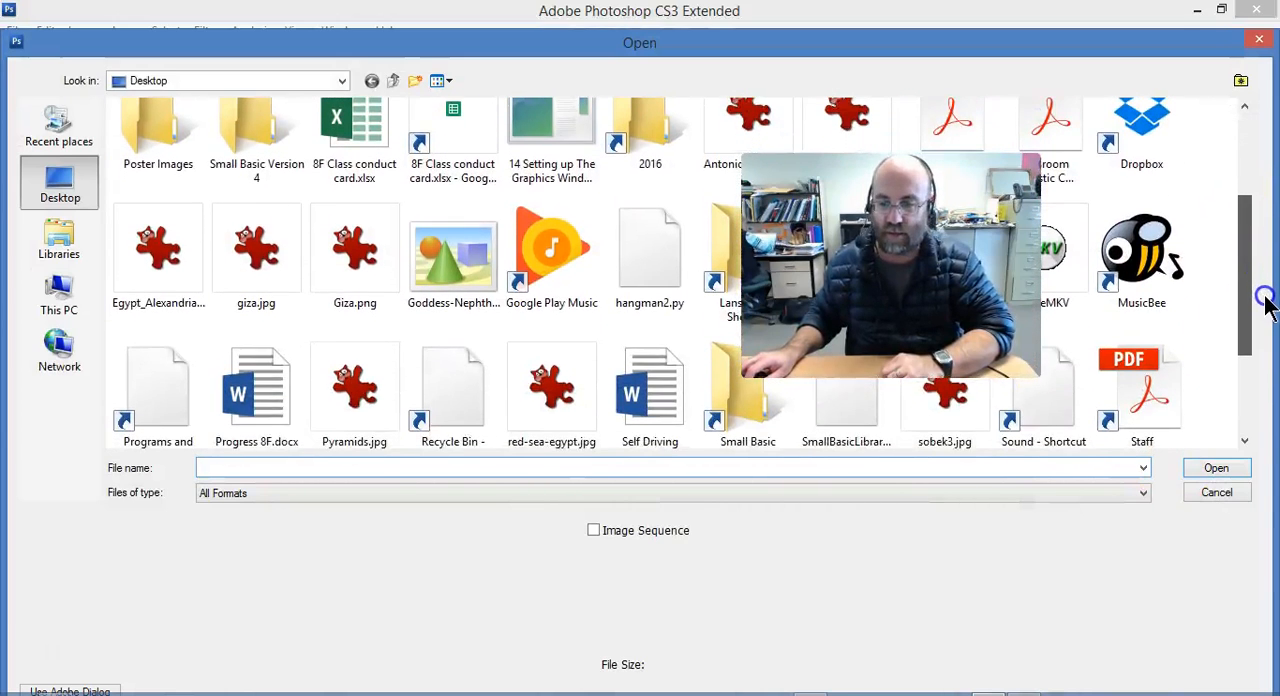
pyautogui.click(748, 120)
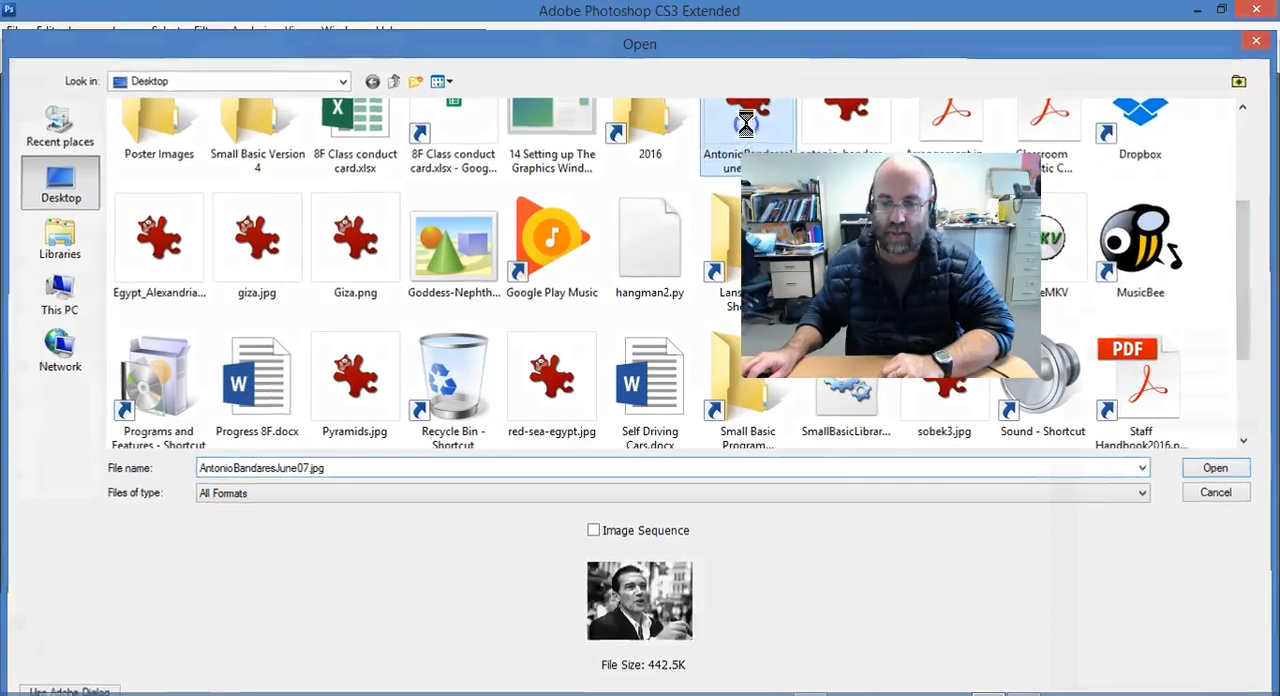
pyautogui.click(1216, 468)
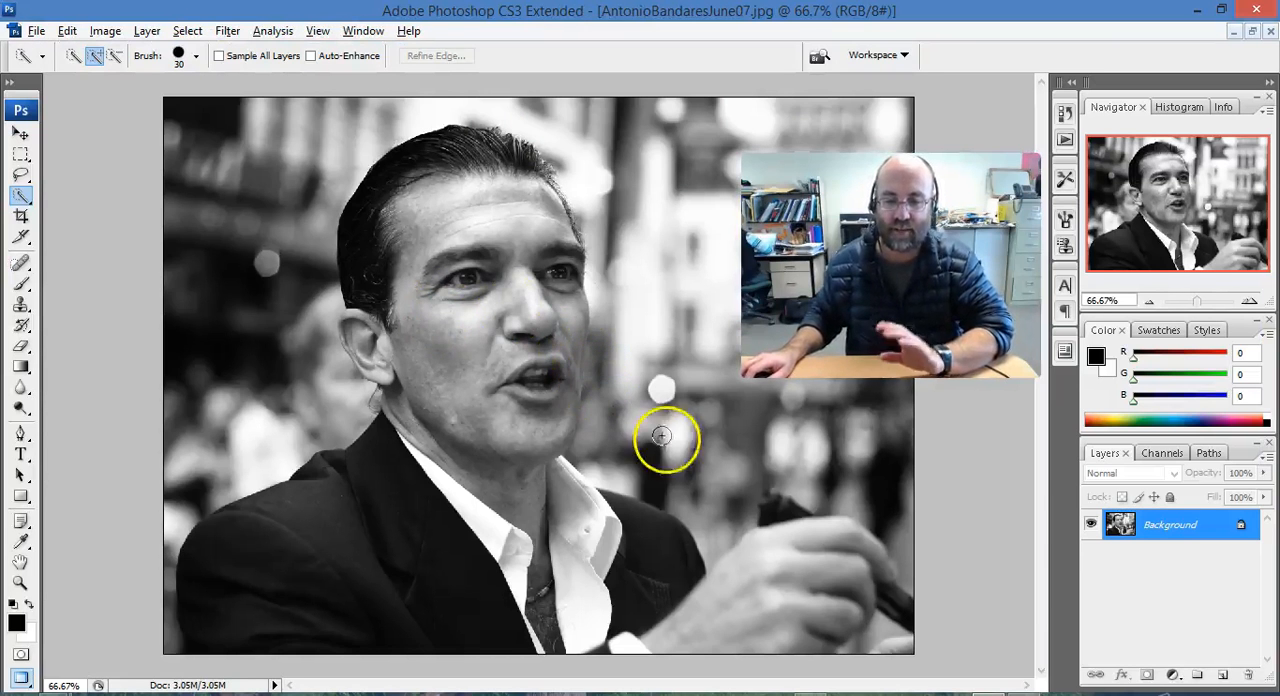
pyautogui.moveTo(148, 30)
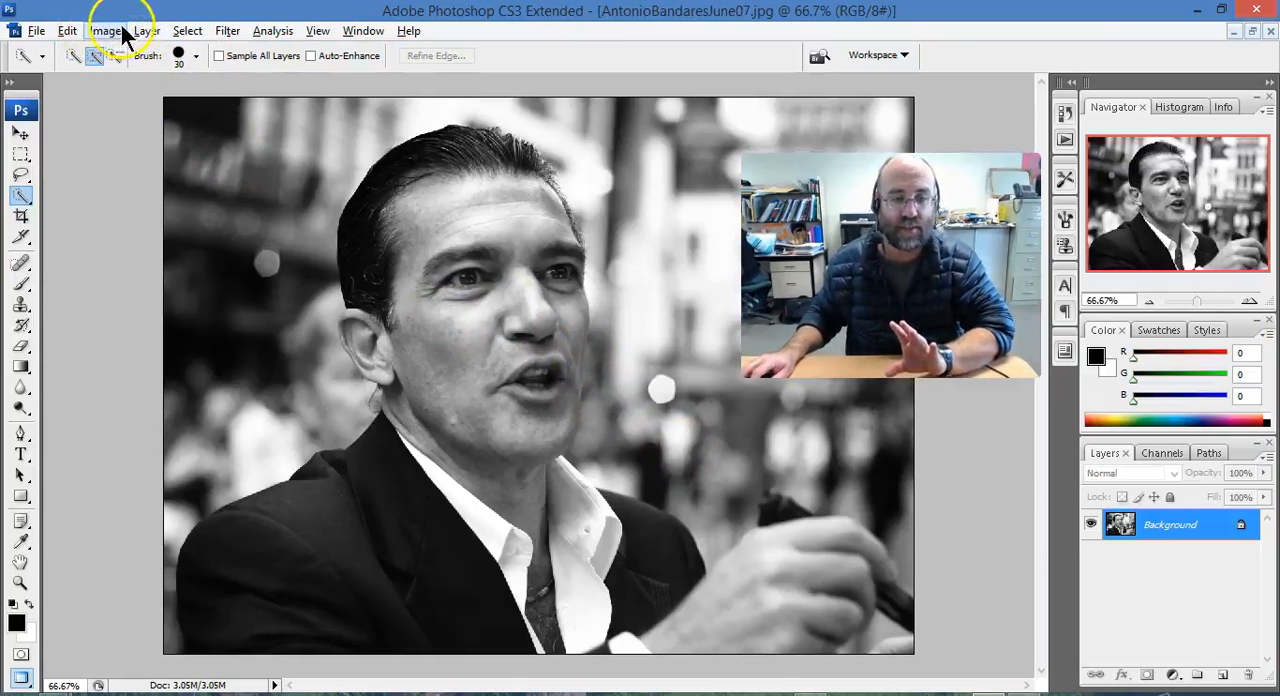
# Step: Resize the photo to 100 × 74 pixels via Image Size with proportions constrained
pyautogui.click(64, 30)
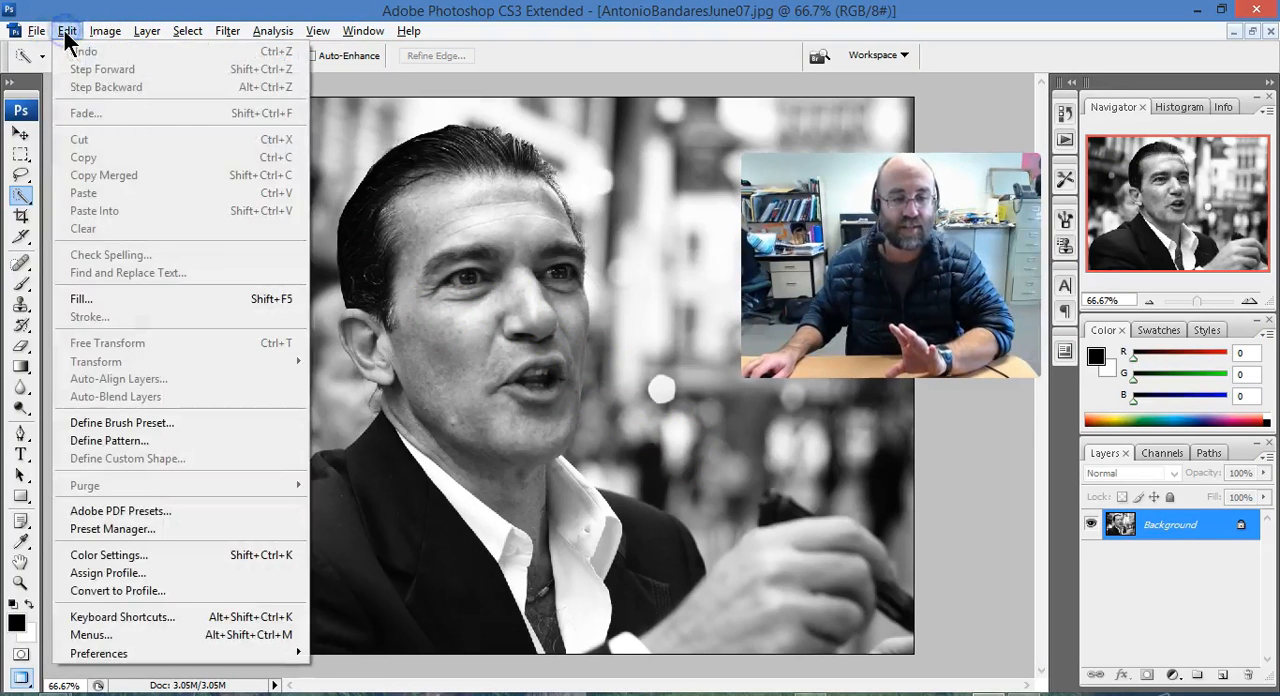
pyautogui.click(110, 30)
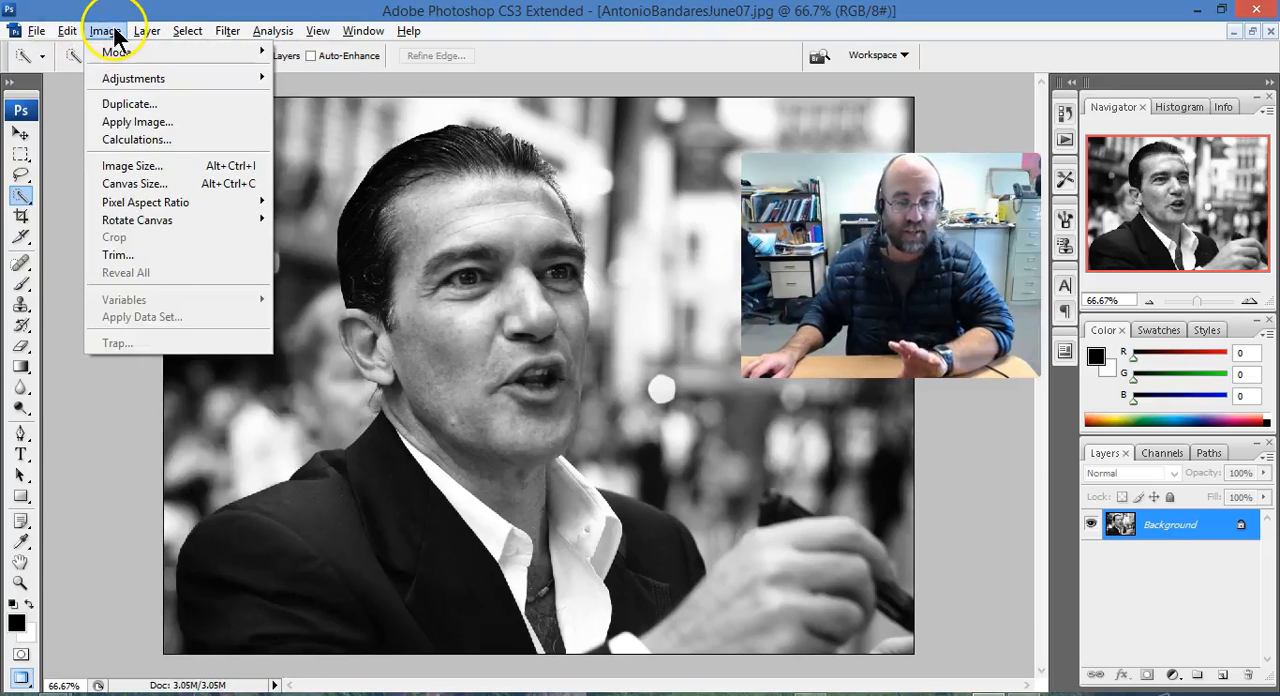
pyautogui.click(132, 164)
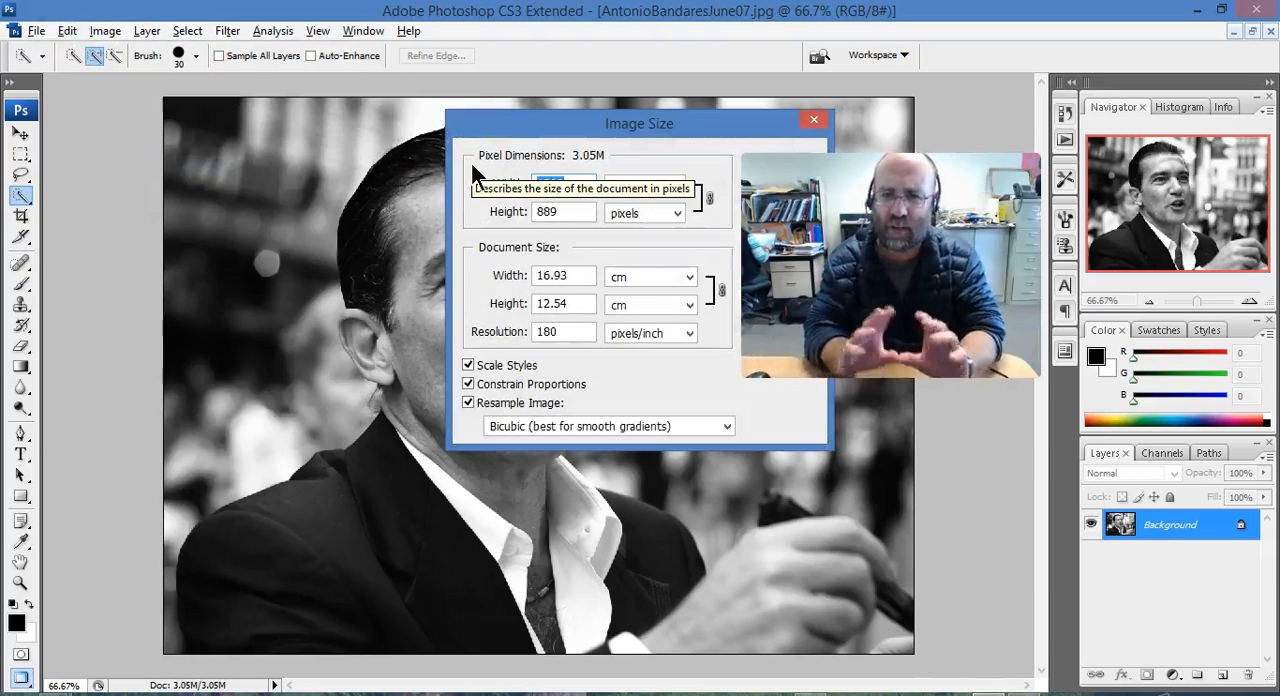
pyautogui.write('100')
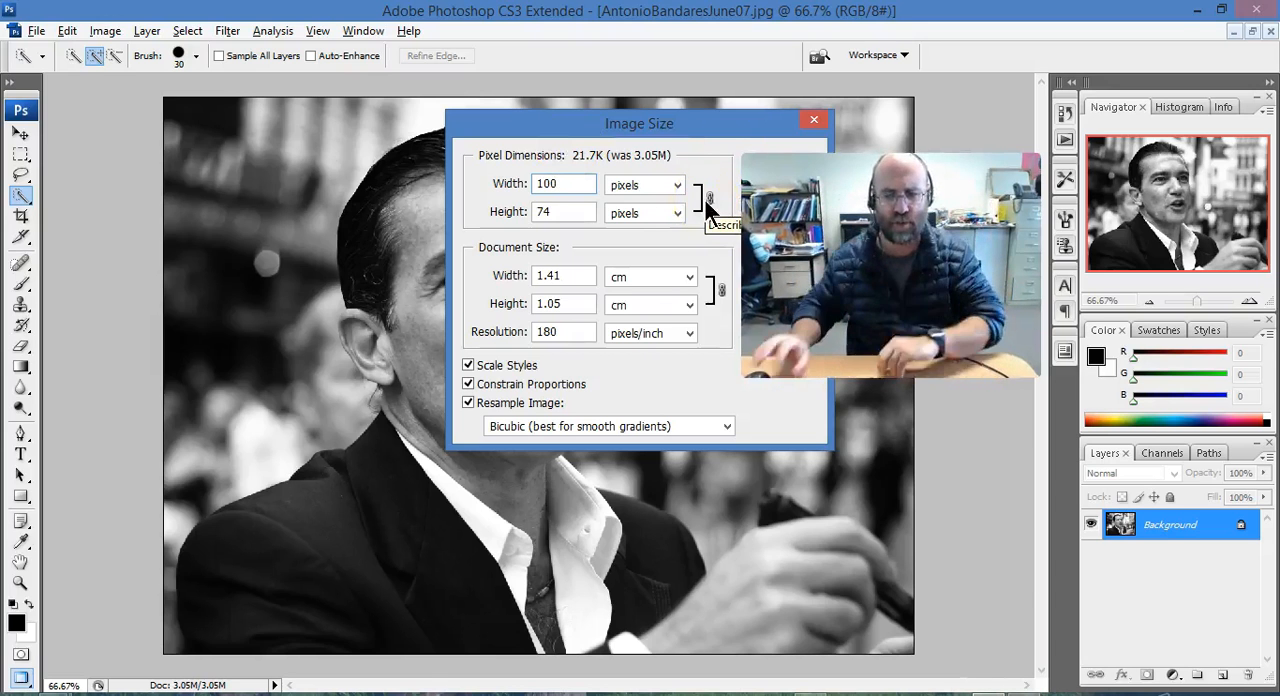
pyautogui.click(564, 184)
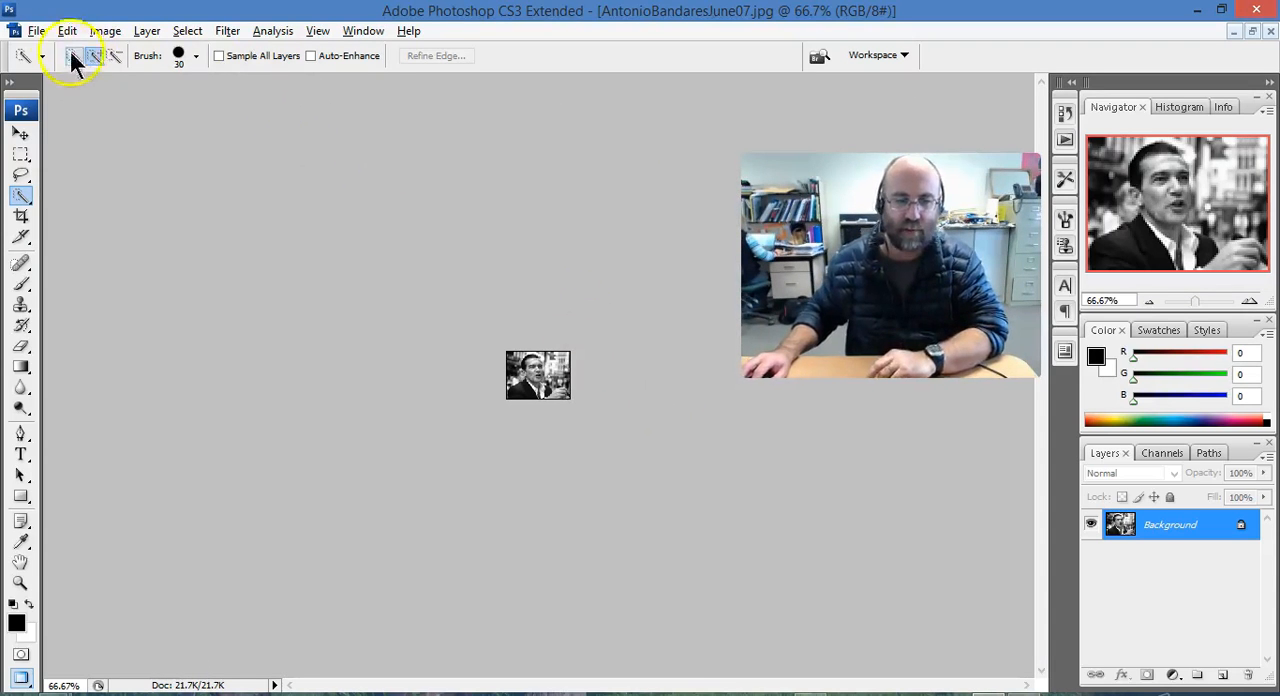
# Step: Save the resized photo as AntonioBanderasJune07.png with non-interlaced PNG options
pyautogui.click(48, 24)
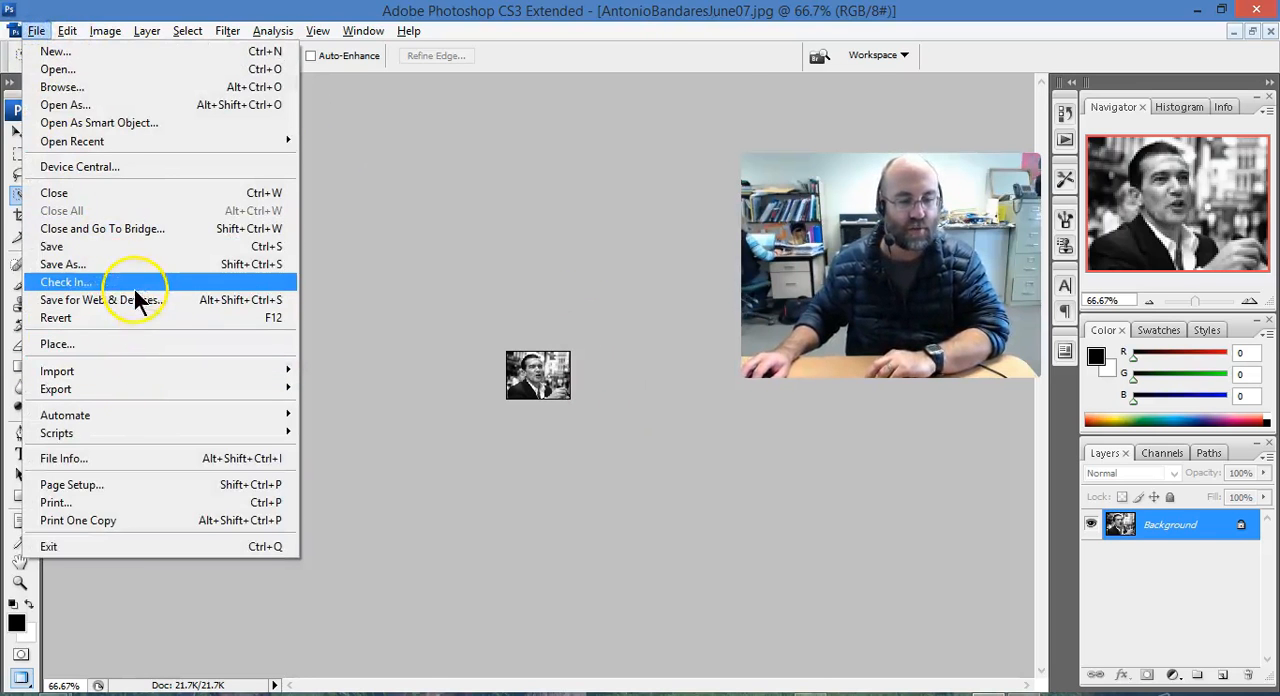
pyautogui.click(64, 264)
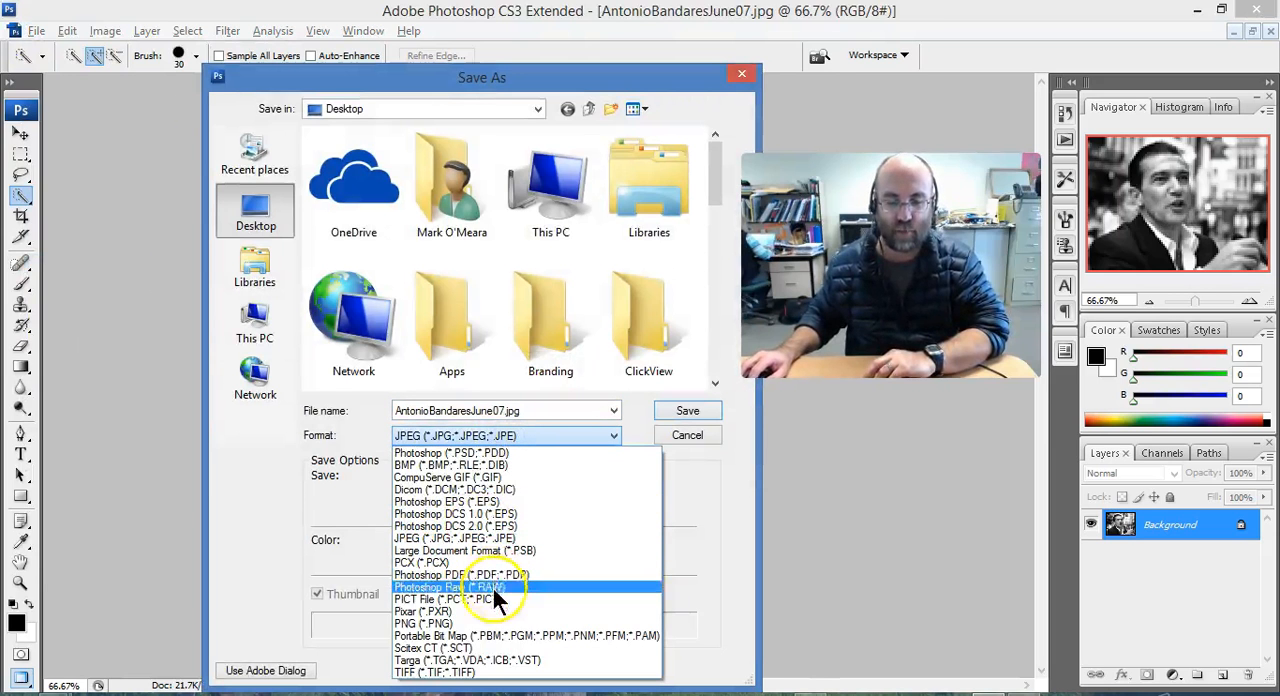
pyautogui.click(414, 622)
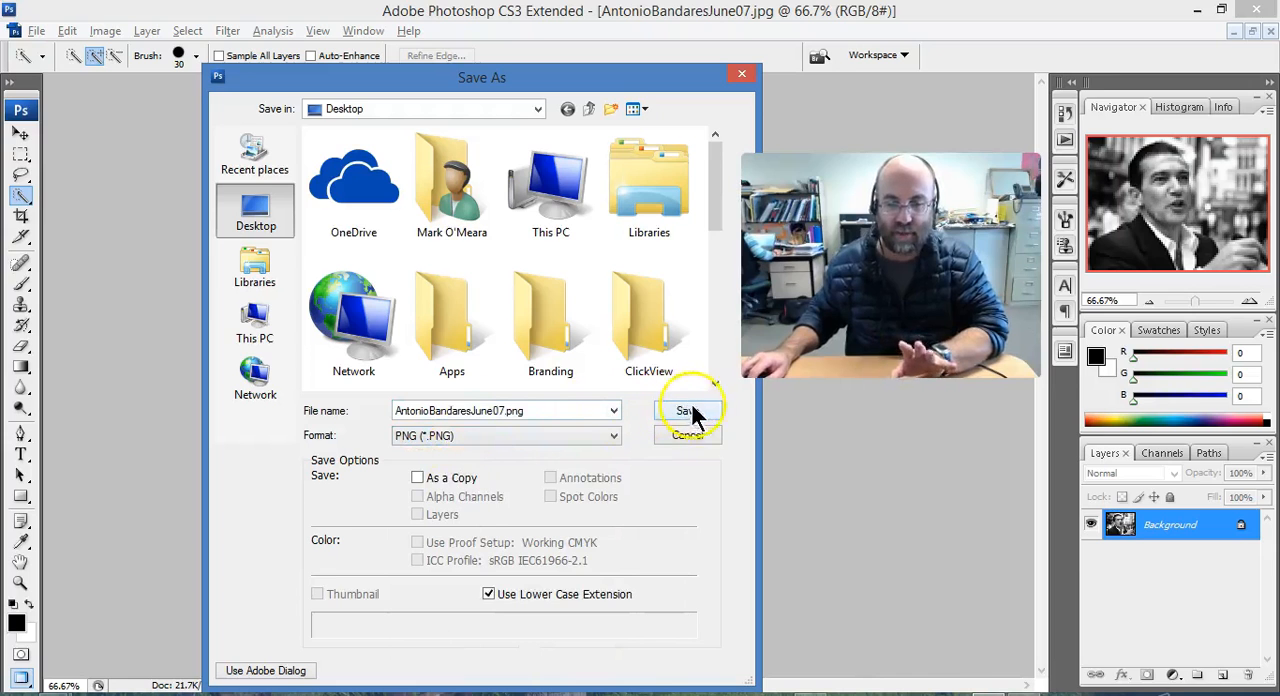
pyautogui.click(688, 410)
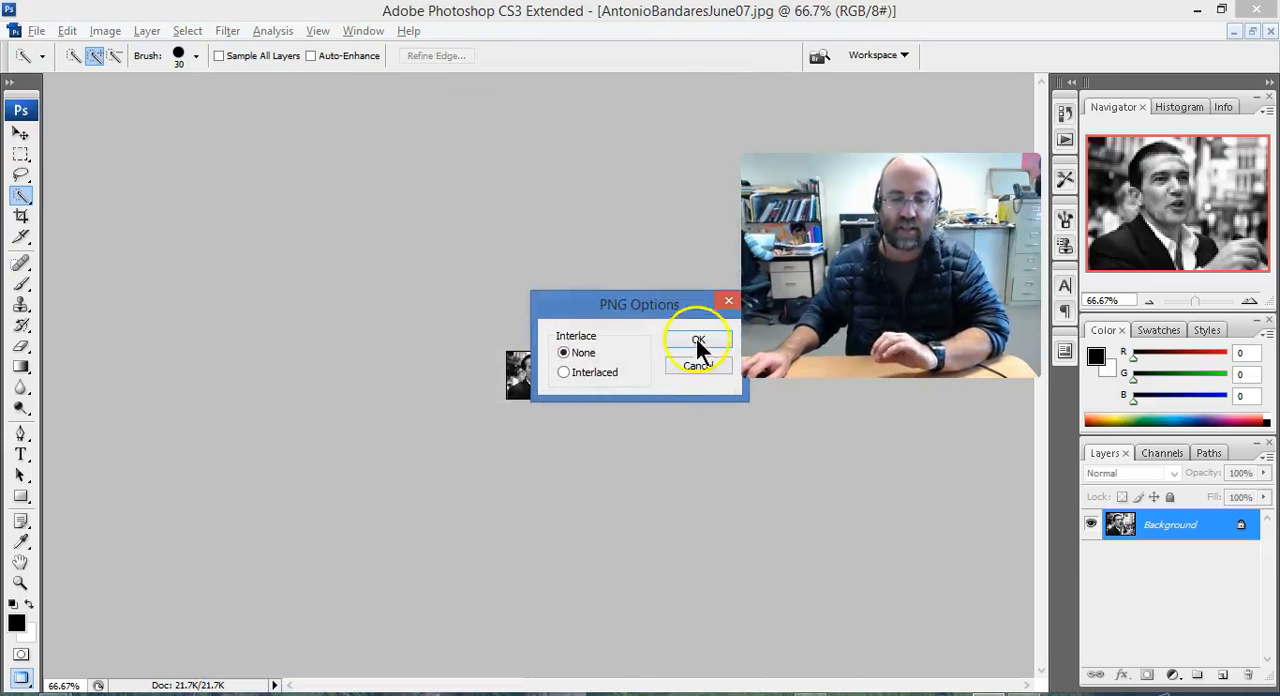
pyautogui.click(696, 340)
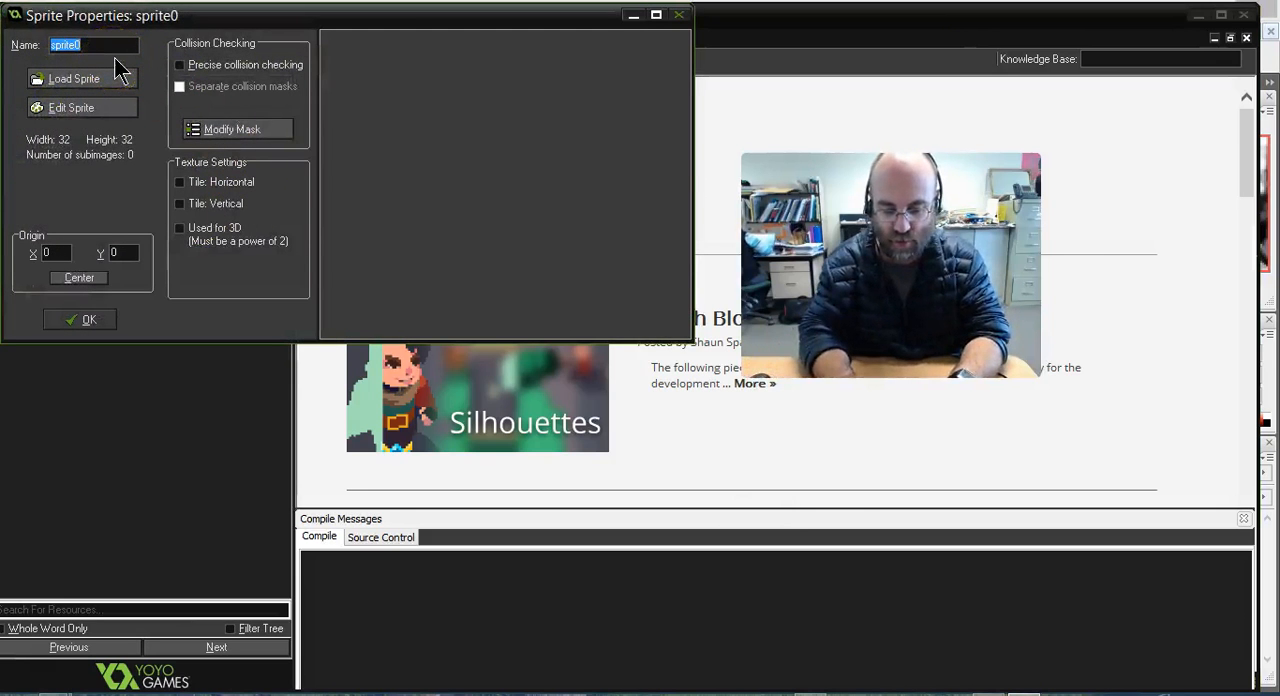
# Step: Rename the new sprite from sprite0 to Banderes_sprite
pyautogui.write('Banderas_')
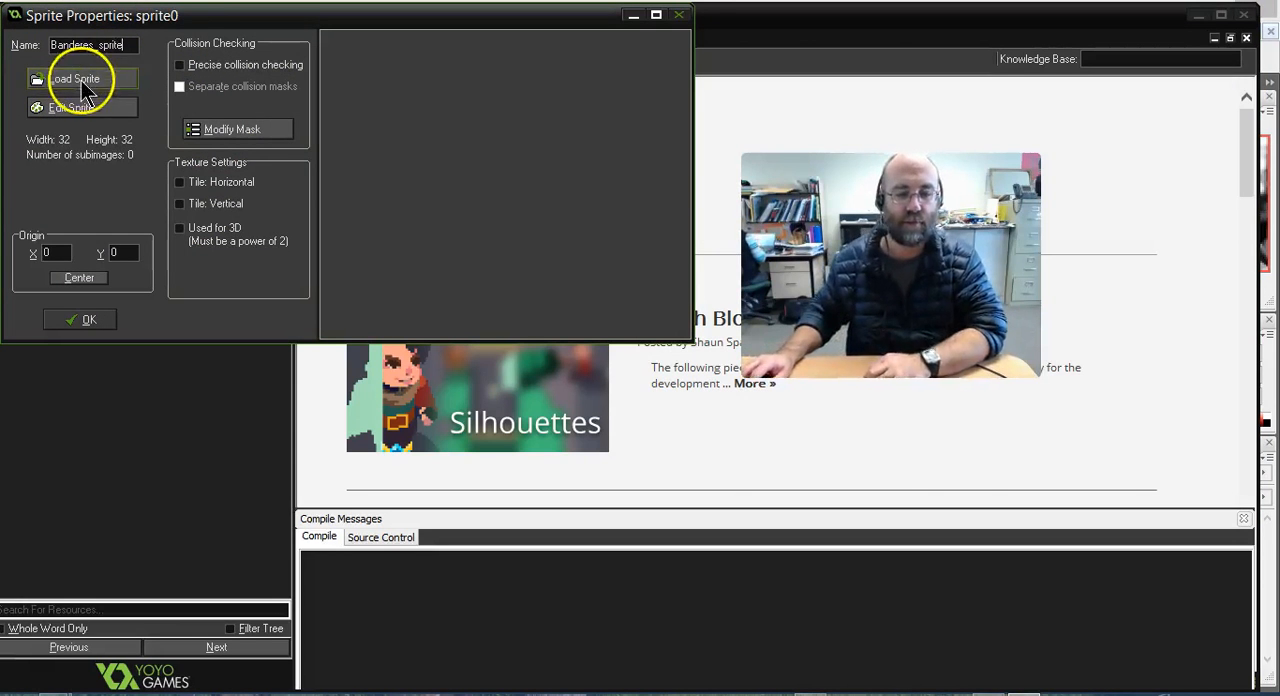
# Step: Load the Banderas PNG from the Desktop into the sprite and confirm its properties
pyautogui.click(76, 80)
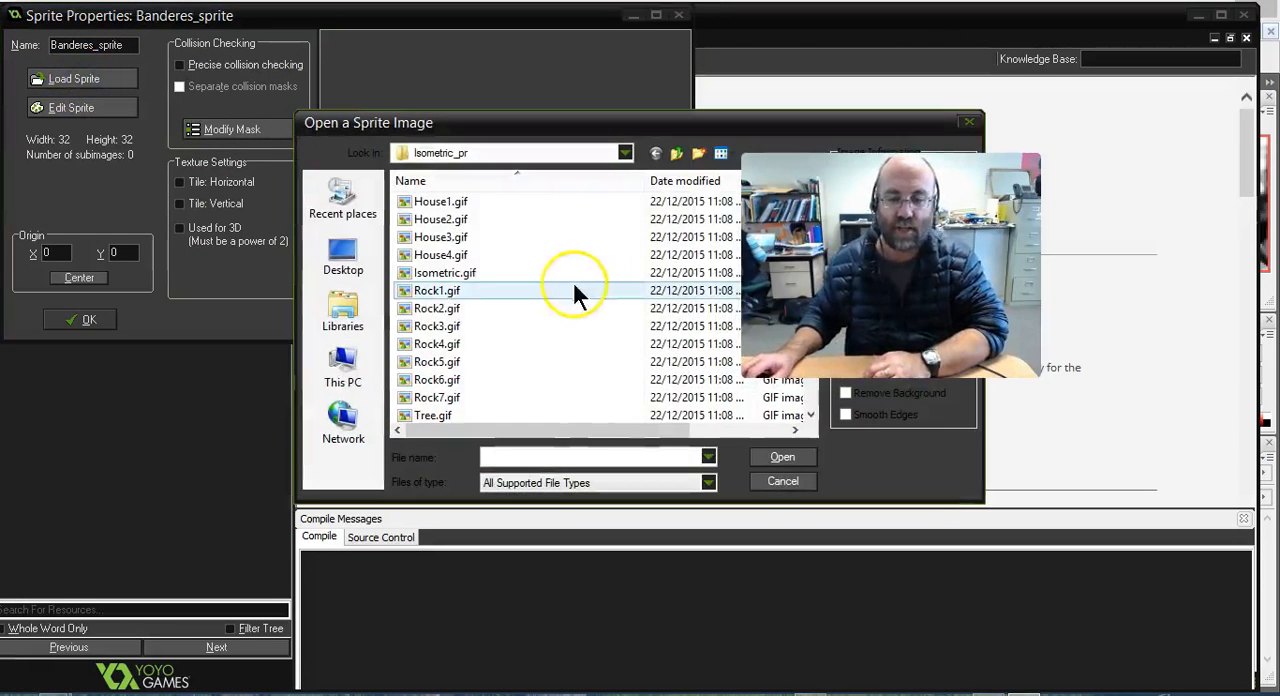
pyautogui.click(342, 256)
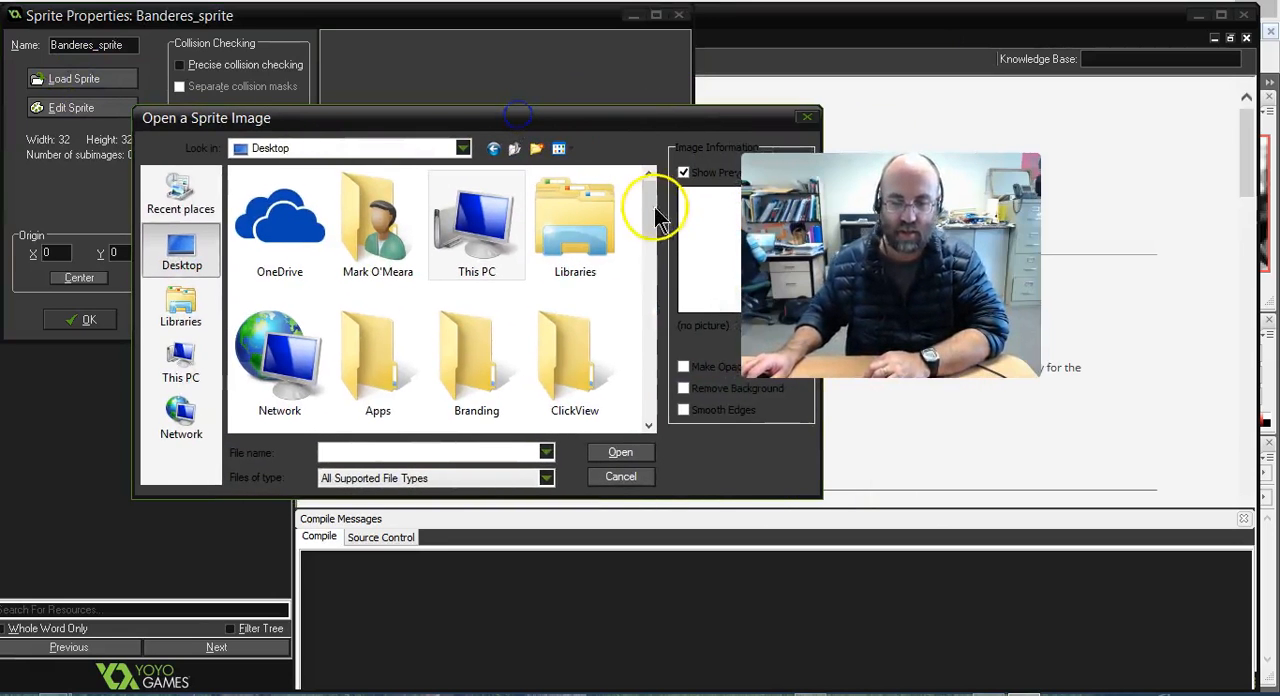
pyautogui.moveTo(656, 420)
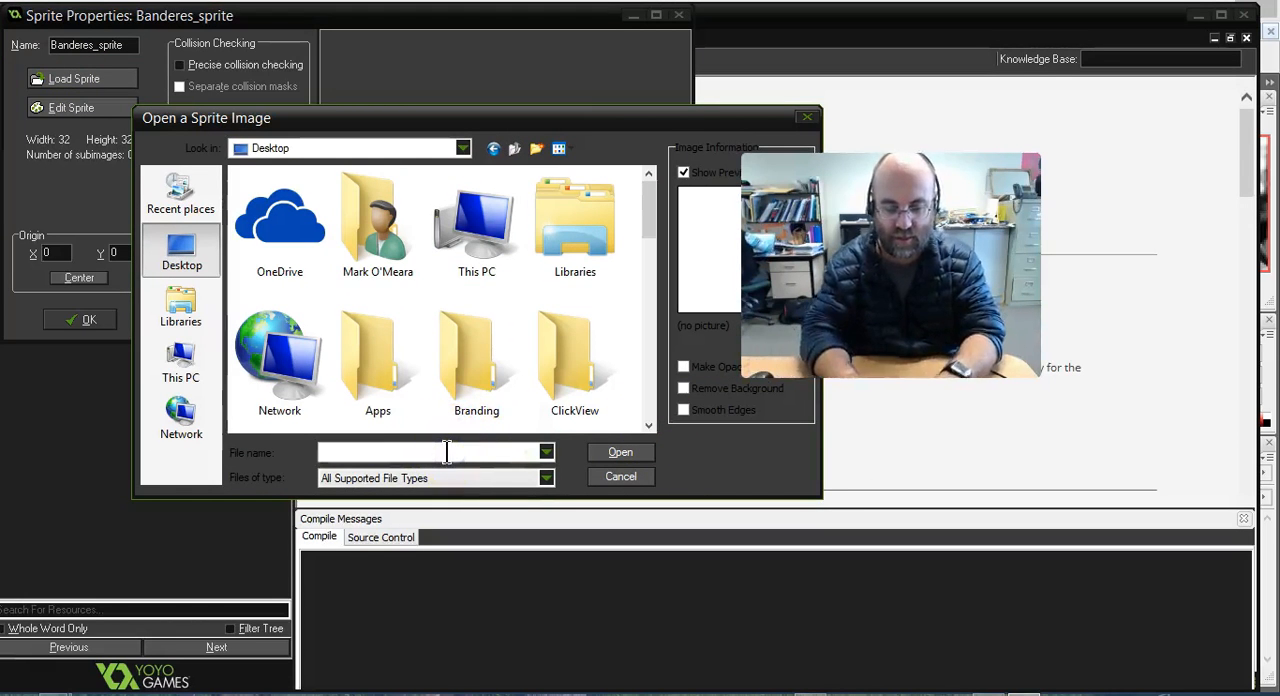
pyautogui.write('an')
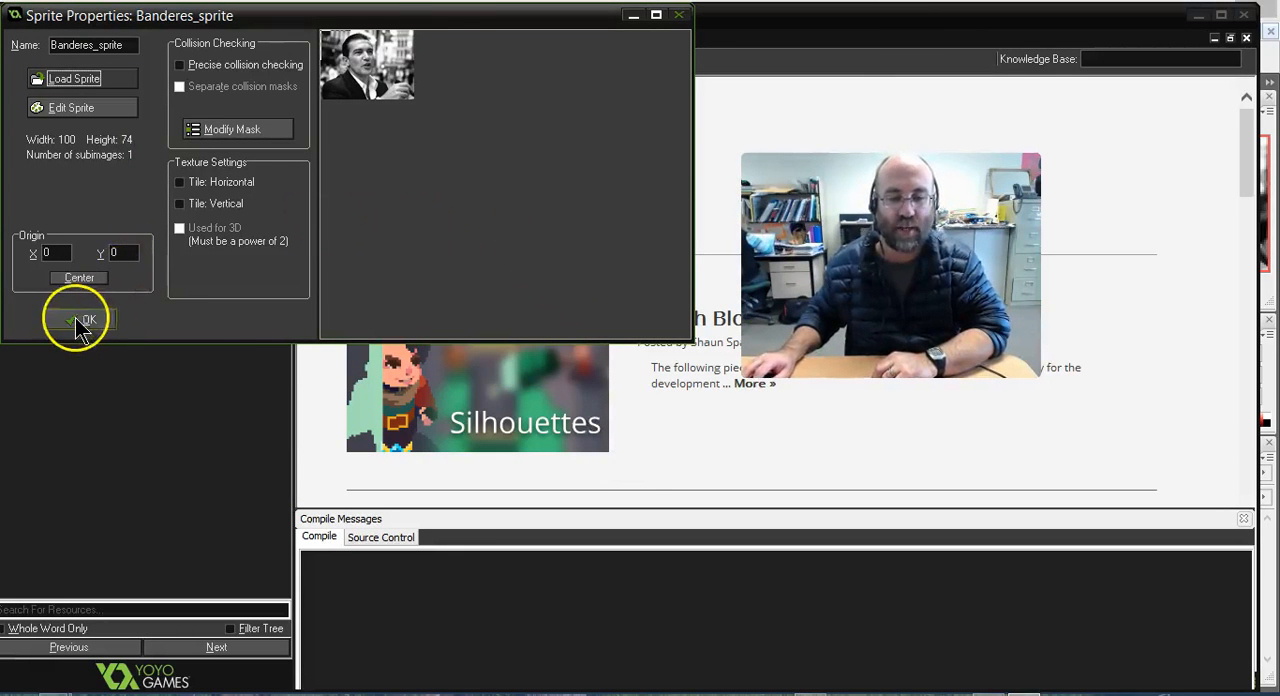
pyautogui.click(80, 320)
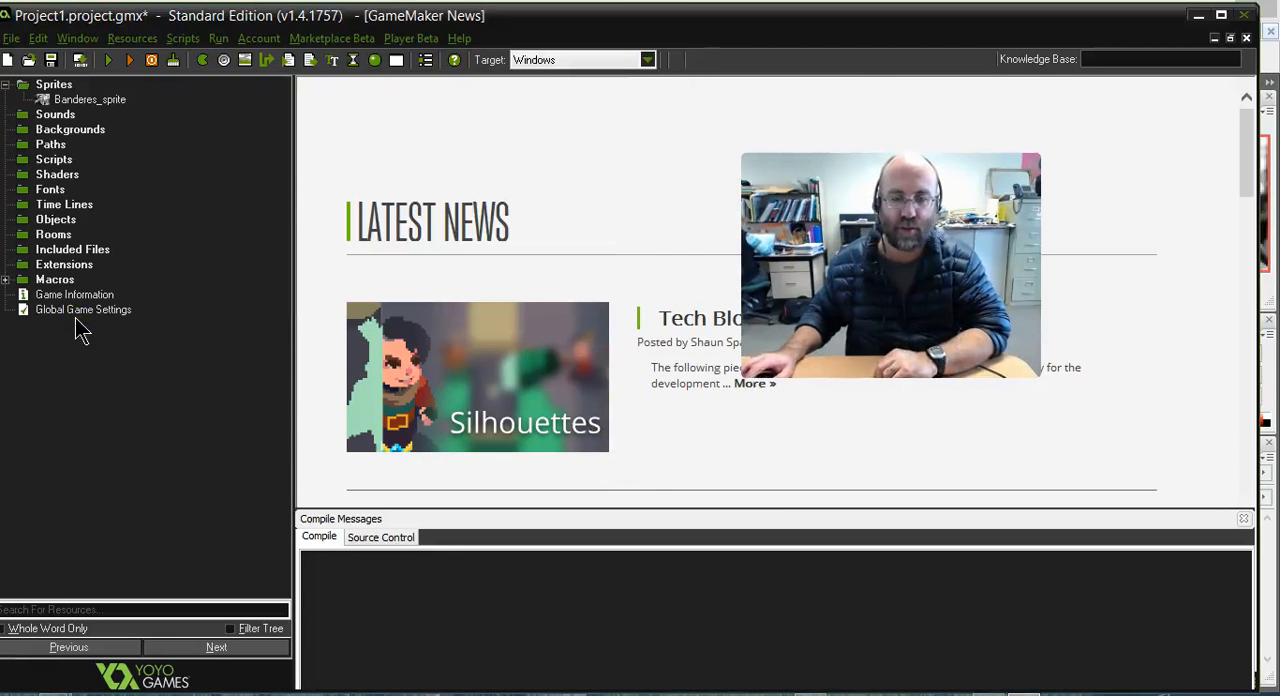